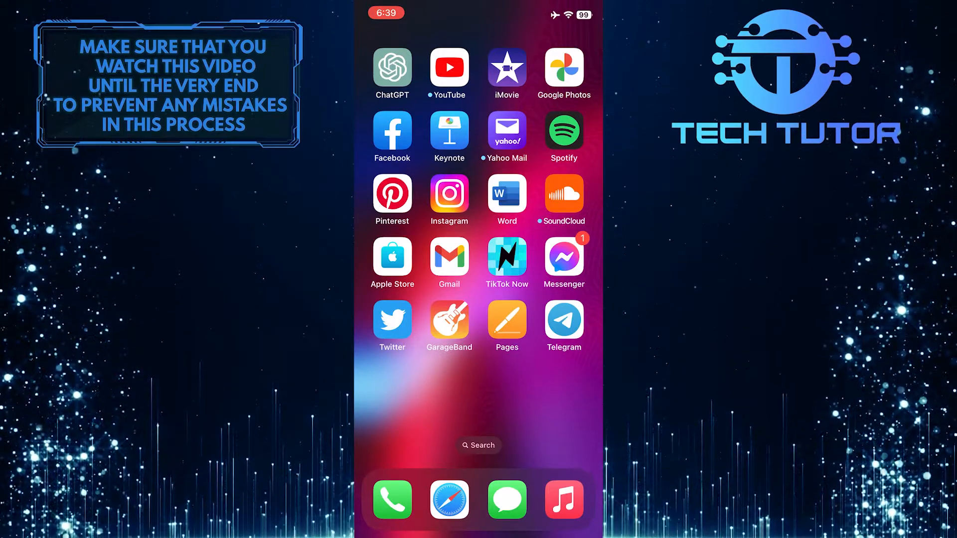
Step: Launch Telegram from the home screen and go to its Settings page
{"action": "left_click", "coordinate": [562, 320]}
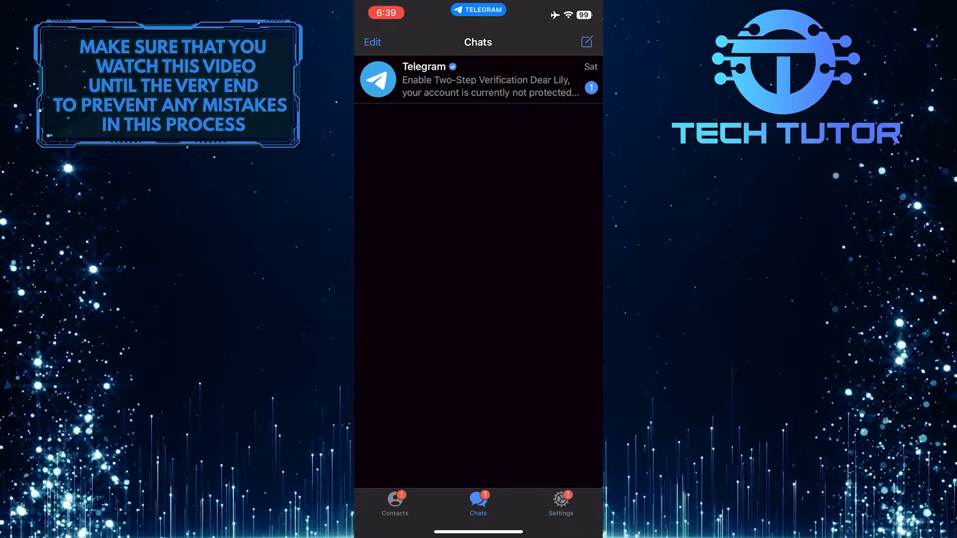
{"action": "left_click", "coordinate": [560, 502]}
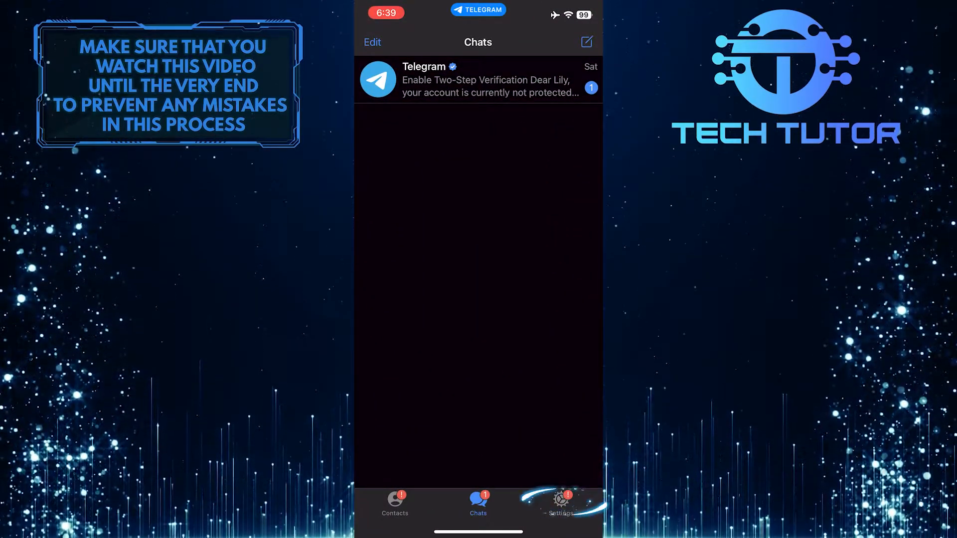
{"action": "left_click", "coordinate": [559, 504]}
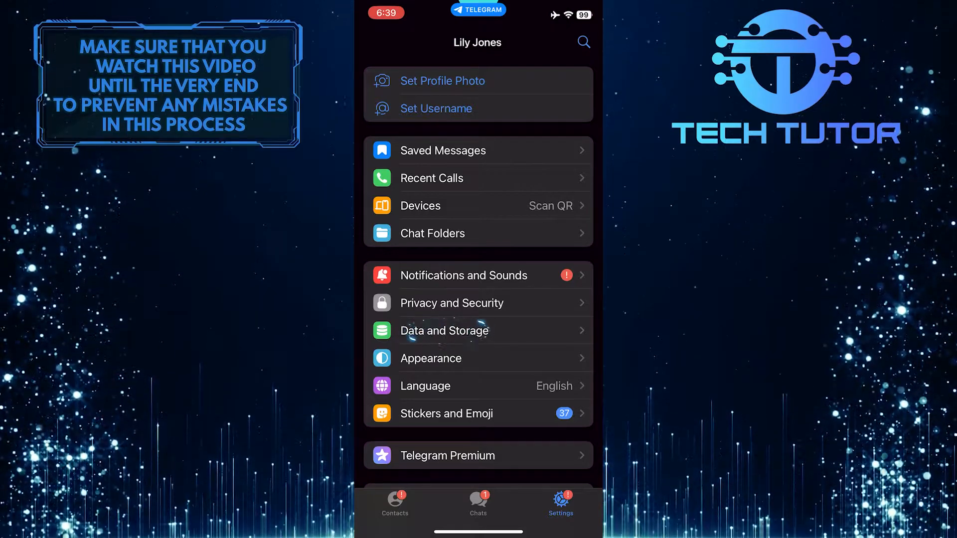
Step: Go to Data and Storage and into the Using Cellular auto-download options
{"action": "left_click", "coordinate": [444, 330]}
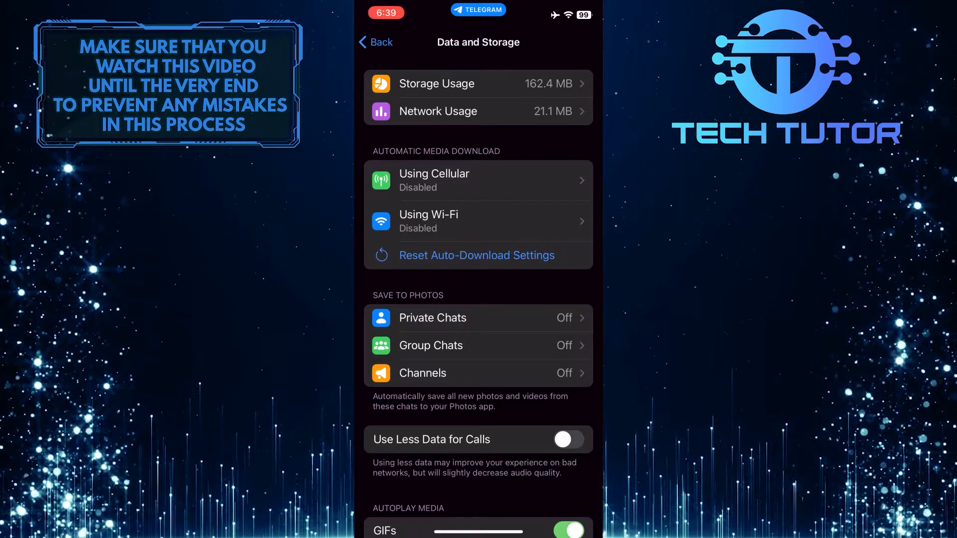
{"action": "left_click", "coordinate": [478, 179]}
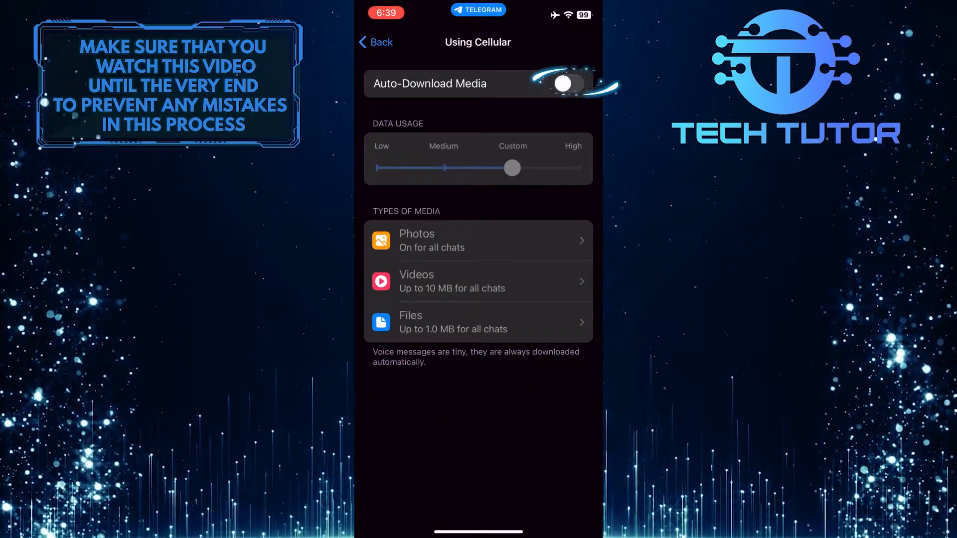
Step: Enable Auto-Download Media over cellular with Data Usage set to High
{"action": "left_click", "coordinate": [567, 84]}
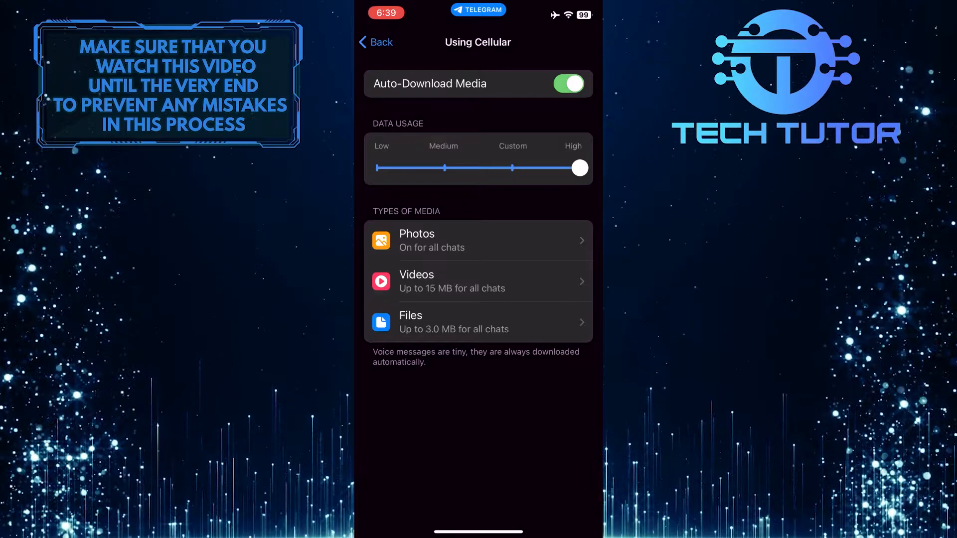
{"action": "left_click", "coordinate": [478, 281]}
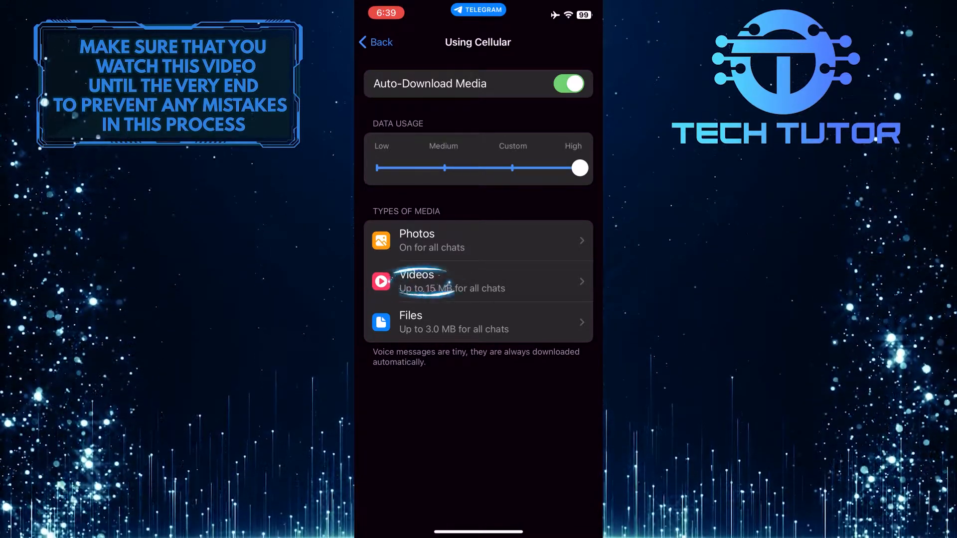
Step: Set cellular Maximum Video Size and Maximum File Size to 1.5 GB each
{"action": "left_click", "coordinate": [477, 281]}
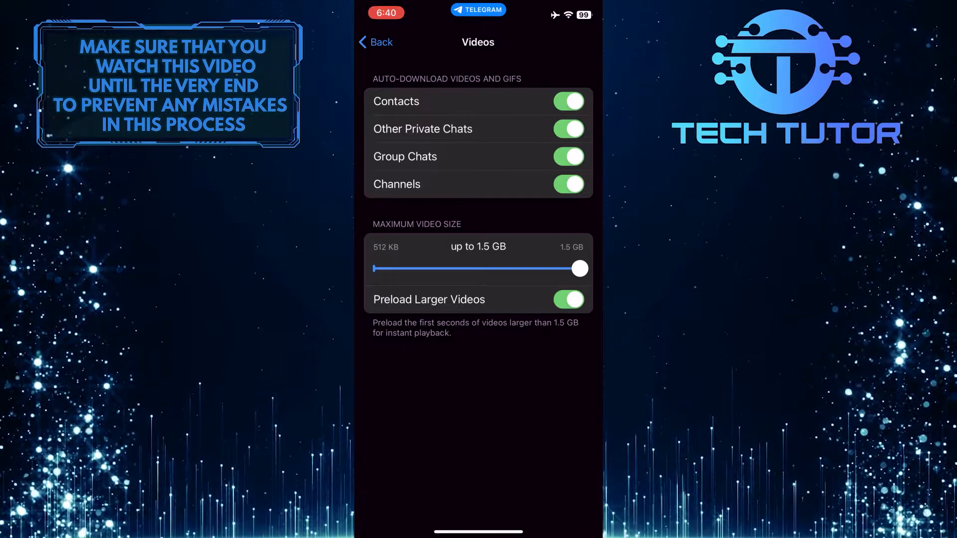
{"action": "left_click", "coordinate": [374, 41]}
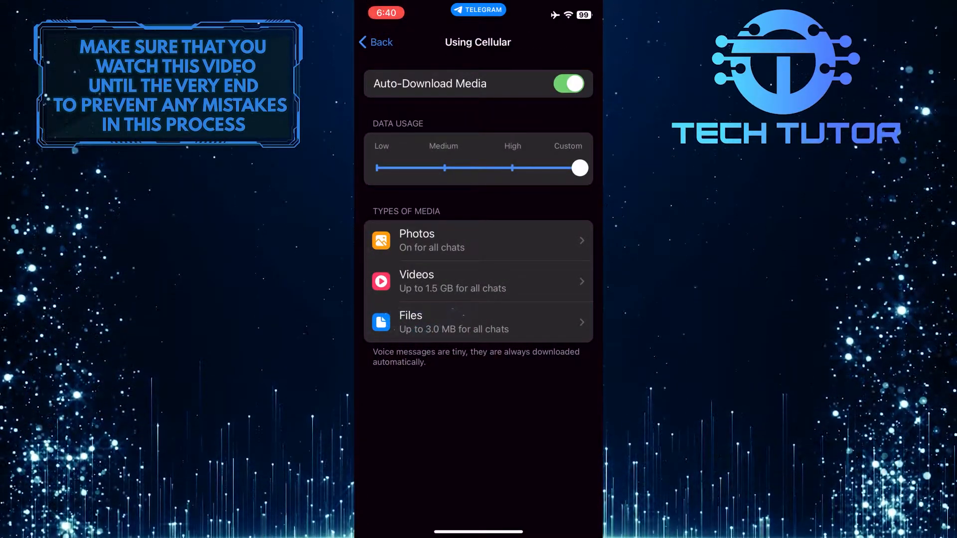
{"action": "left_click", "coordinate": [478, 322]}
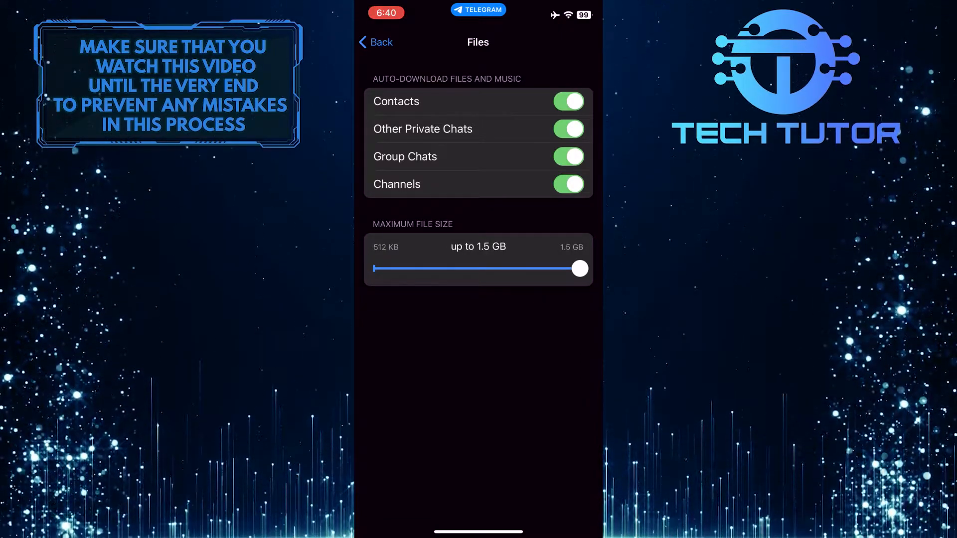
{"action": "left_click", "coordinate": [376, 41]}
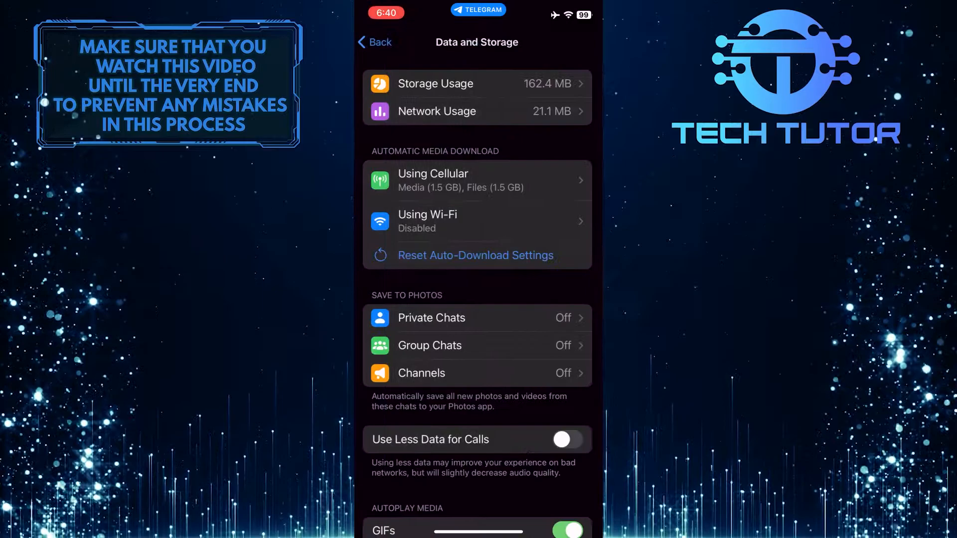
Step: Enable Auto-Download Media under Using Wi-Fi with Data Usage set to High
{"action": "left_click", "coordinate": [477, 221]}
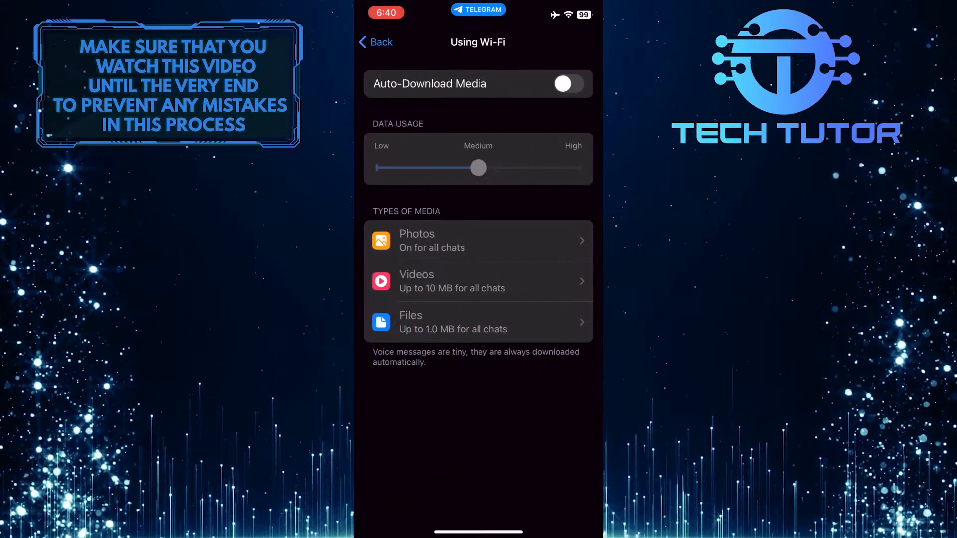
{"action": "left_click", "coordinate": [567, 83]}
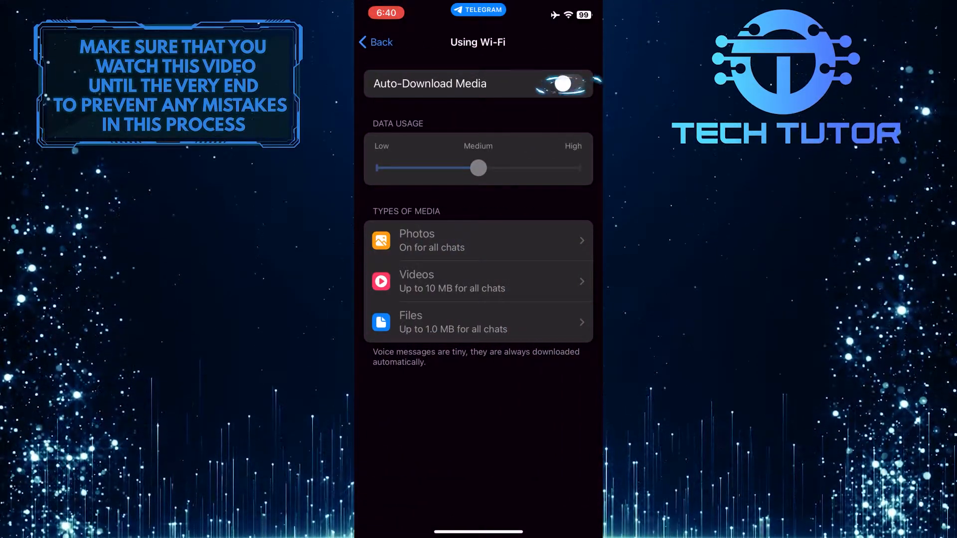
{"action": "left_click", "coordinate": [568, 84]}
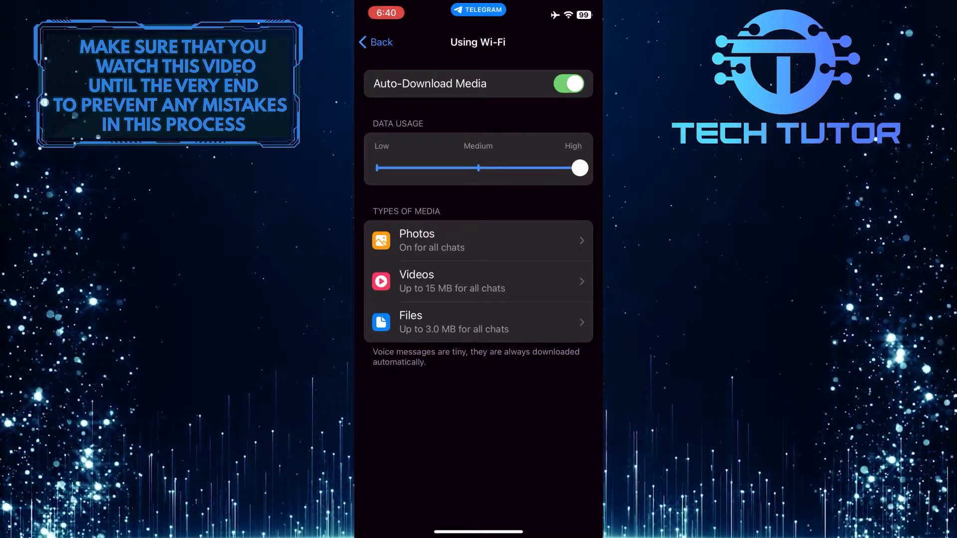
Step: Set Wi-Fi Maximum Video Size and Maximum File Size to 1.5 GB each
{"action": "left_click", "coordinate": [478, 281]}
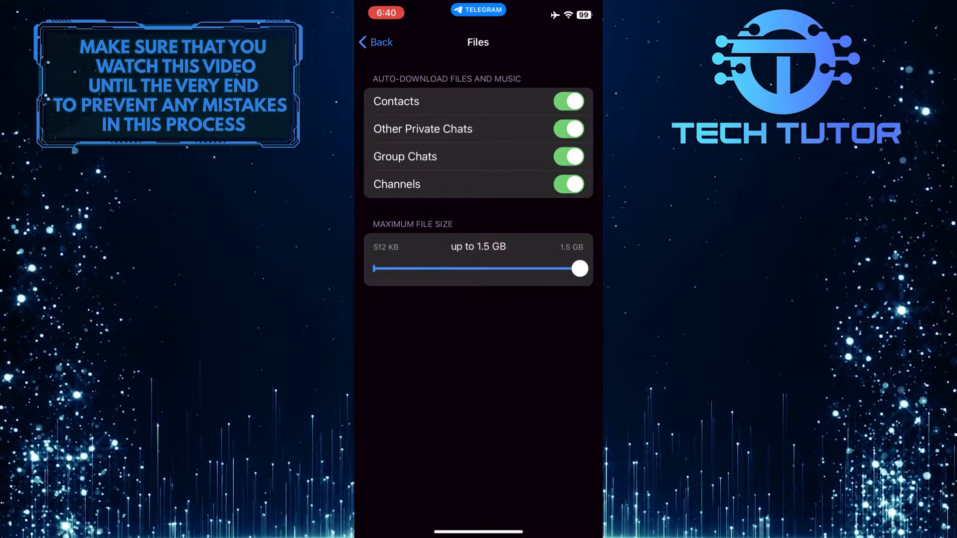
{"action": "left_click", "coordinate": [375, 42]}
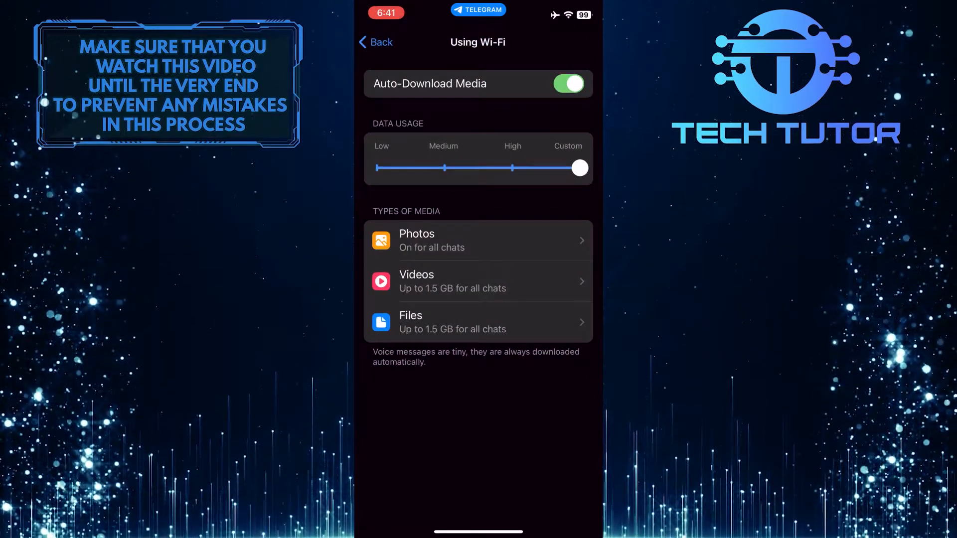
Step: Go back to Data and Storage, showing 1.5 GB limits for cellular and Wi-Fi
{"action": "left_click", "coordinate": [375, 42]}
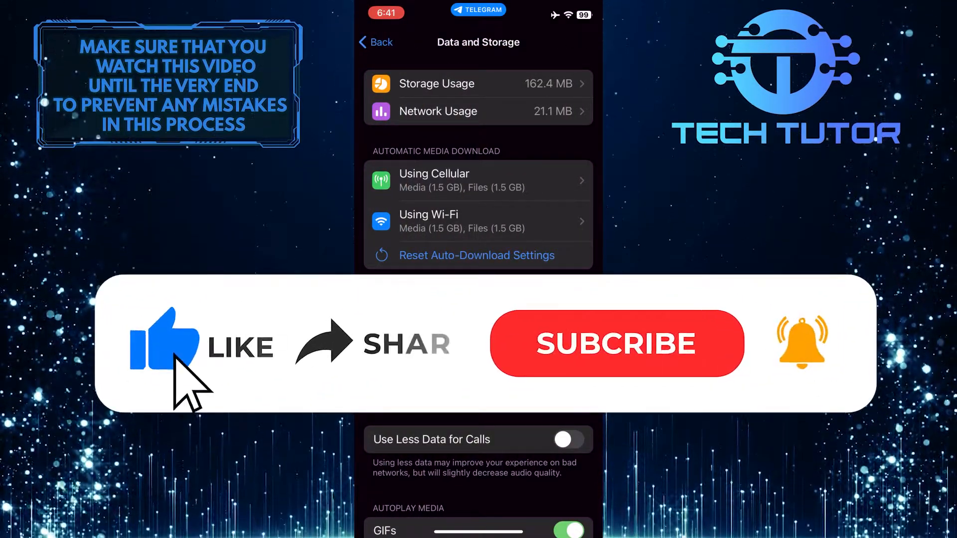
{"action": "mouse_move", "coordinate": [341, 372]}
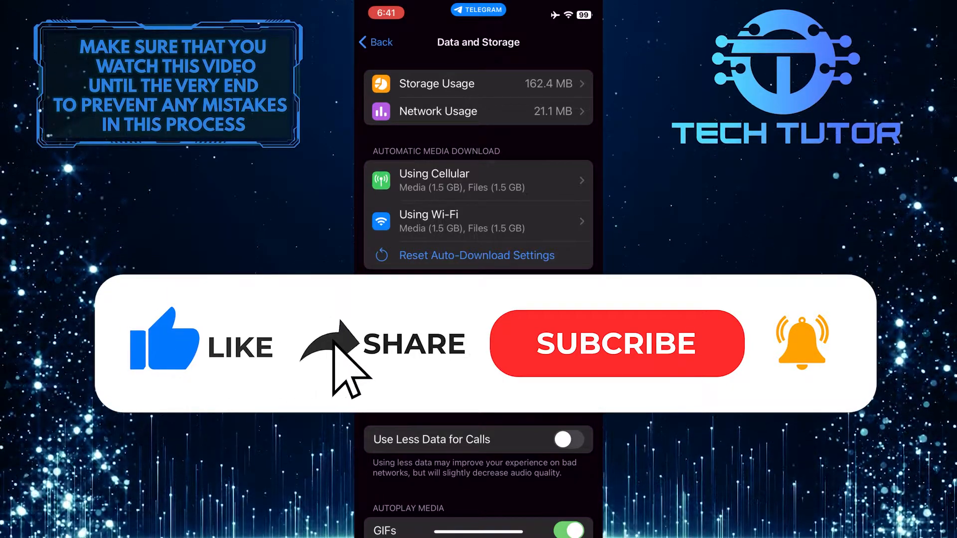